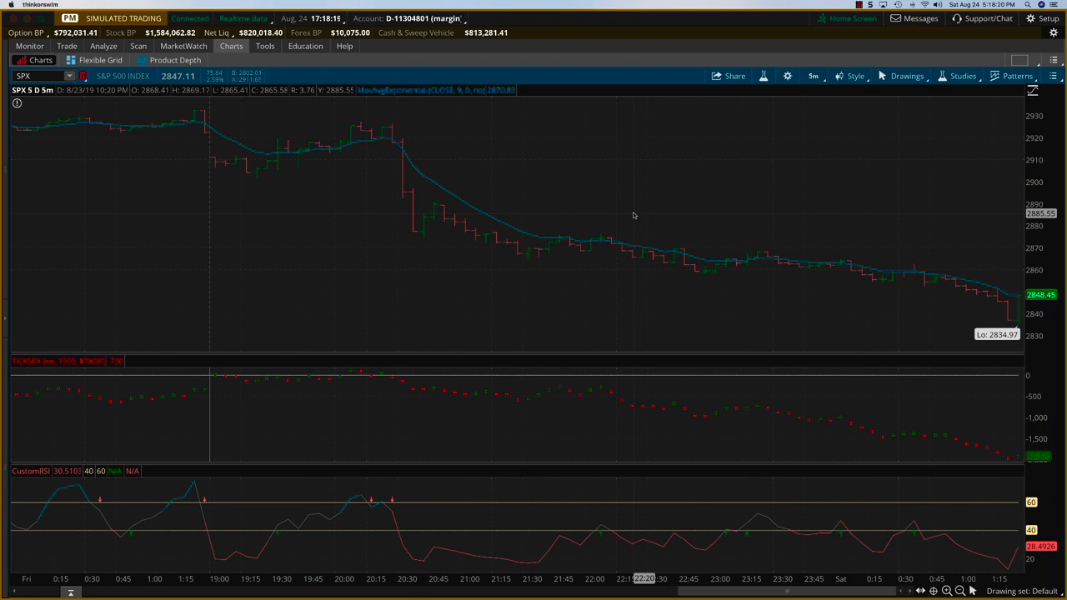
{"action": "mouse_move", "coordinate": [413, 215]}
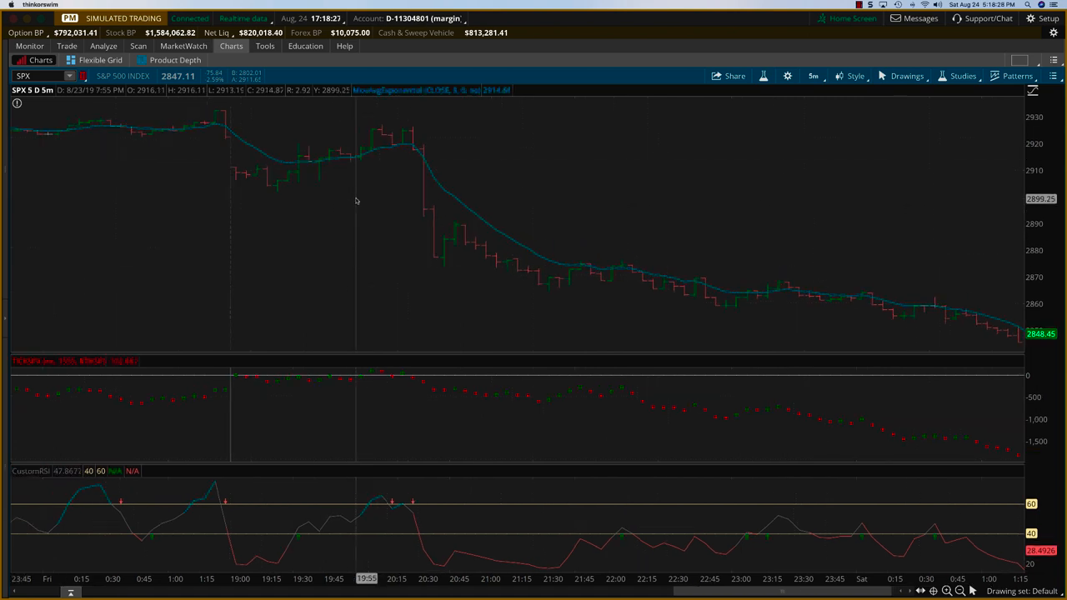
{"action": "mouse_move", "coordinate": [397, 203]}
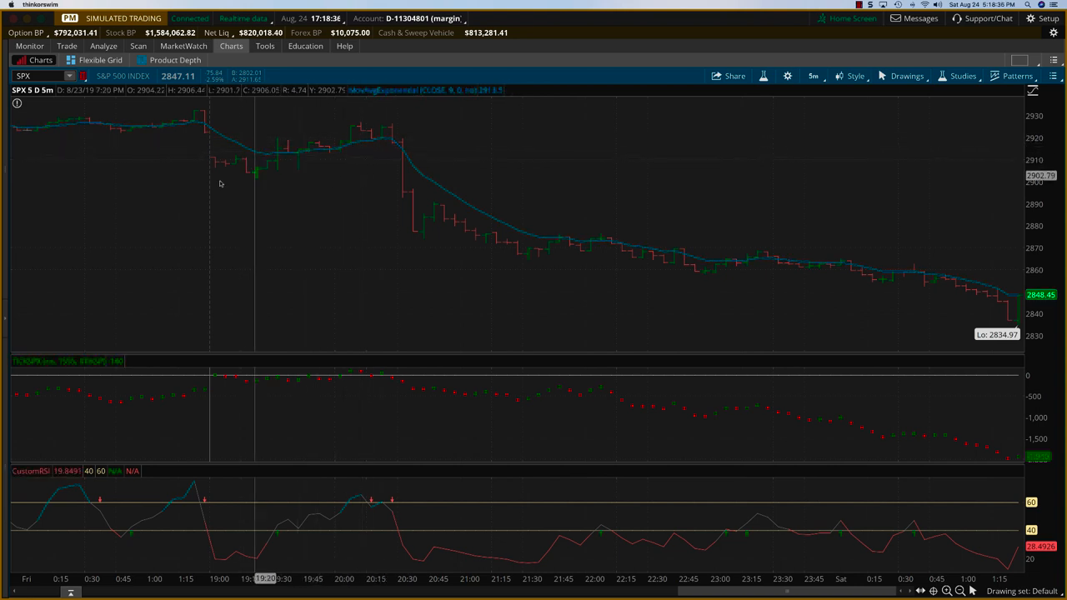
{"action": "mouse_move", "coordinate": [239, 380]}
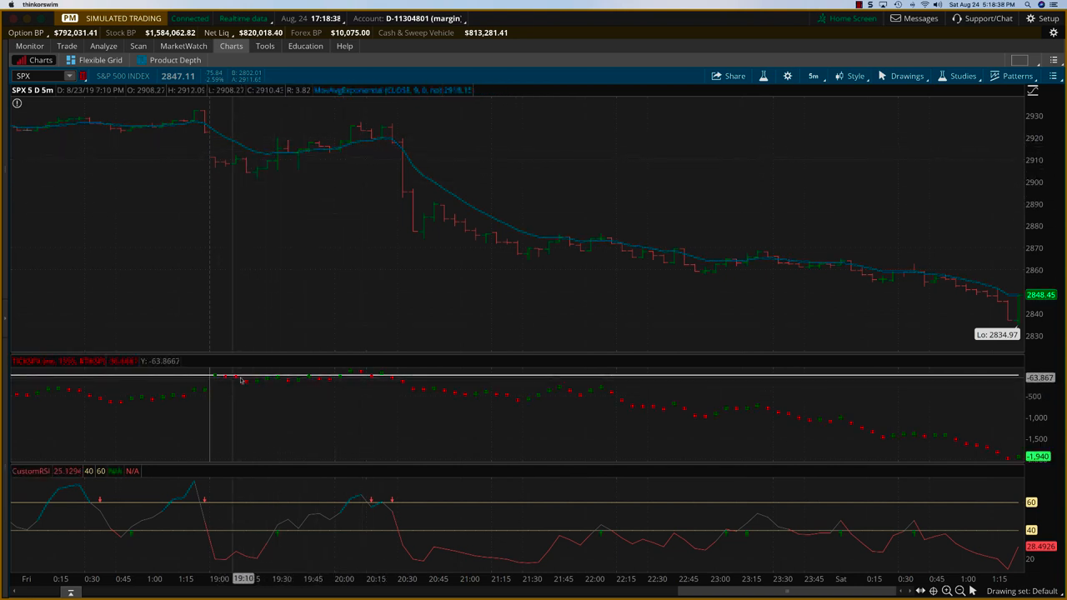
{"action": "mouse_move", "coordinate": [207, 130]}
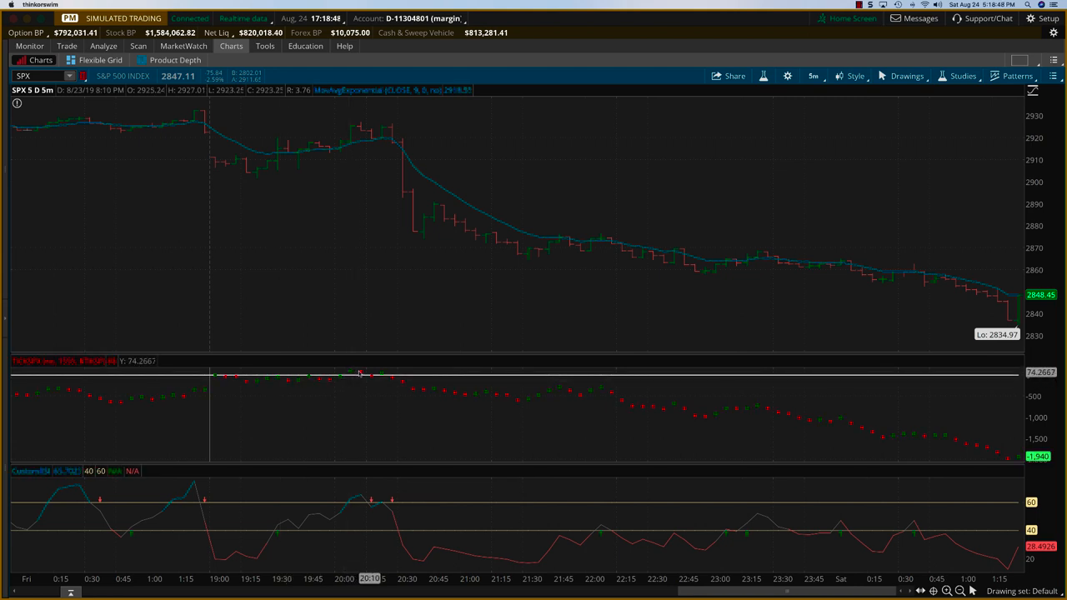
{"action": "mouse_move", "coordinate": [360, 373]}
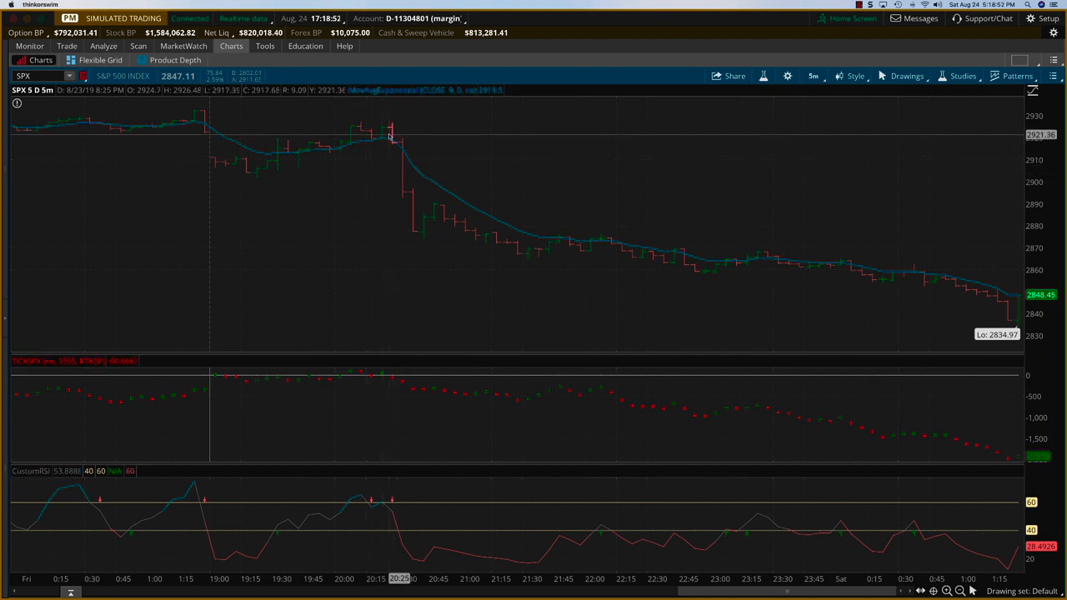
{"action": "mouse_move", "coordinate": [403, 157]}
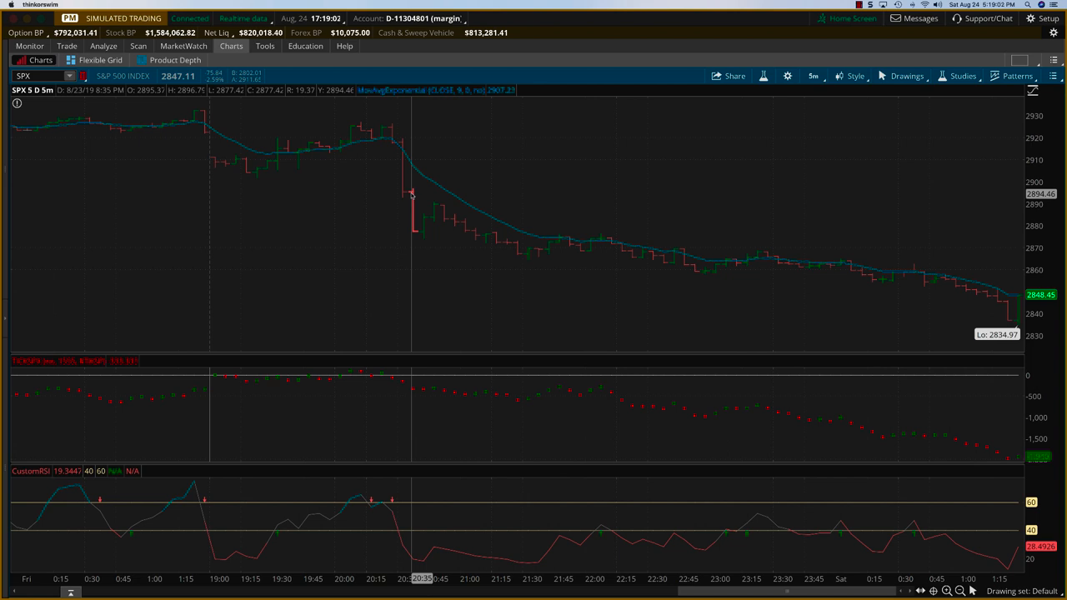
{"action": "mouse_move", "coordinate": [413, 213]}
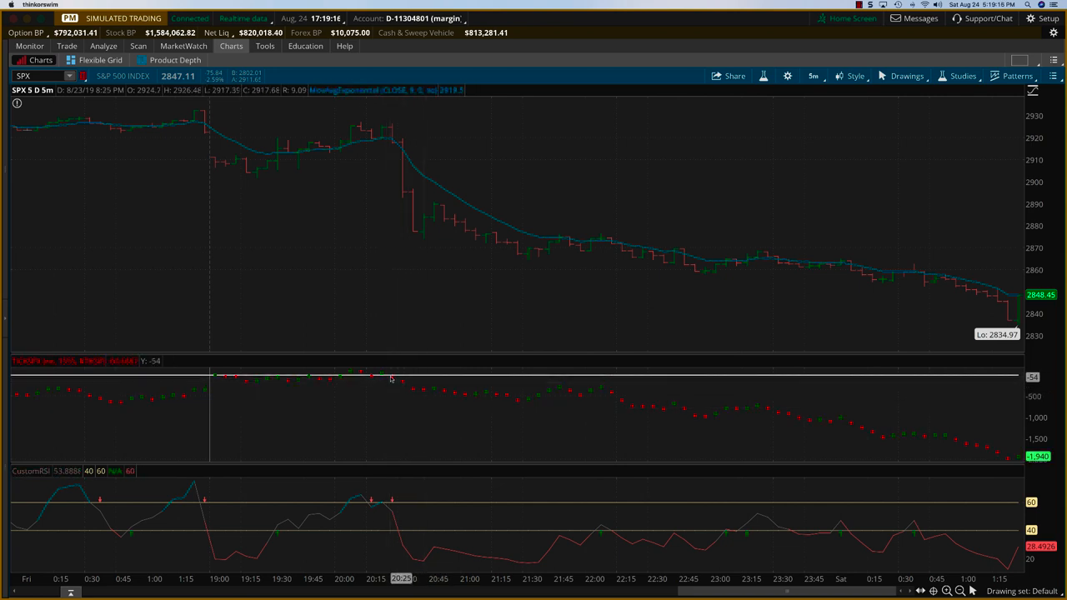
{"action": "mouse_move", "coordinate": [390, 380]}
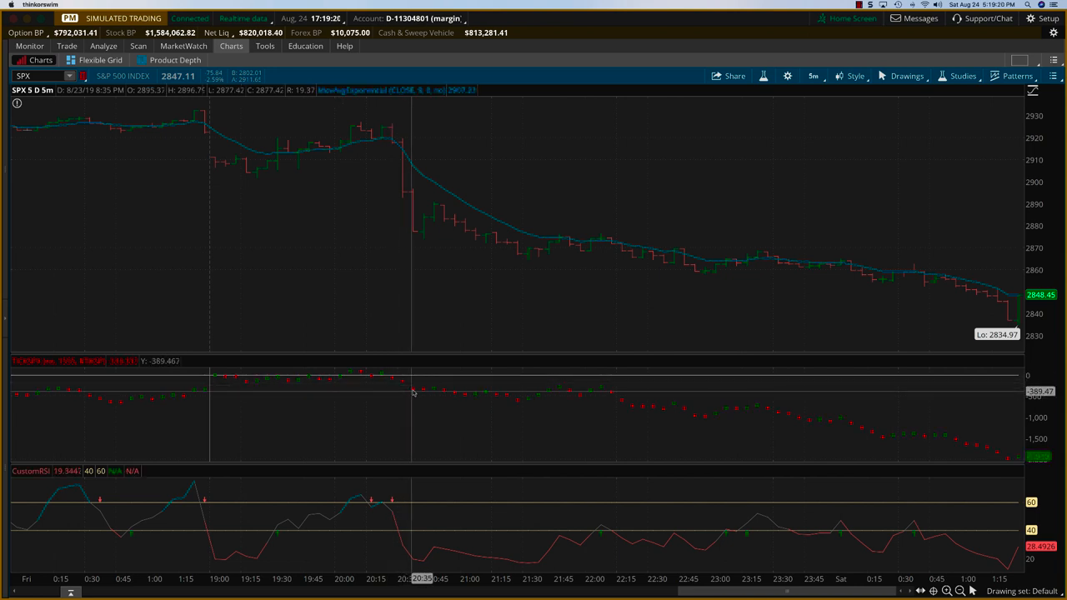
{"action": "mouse_move", "coordinate": [403, 147]}
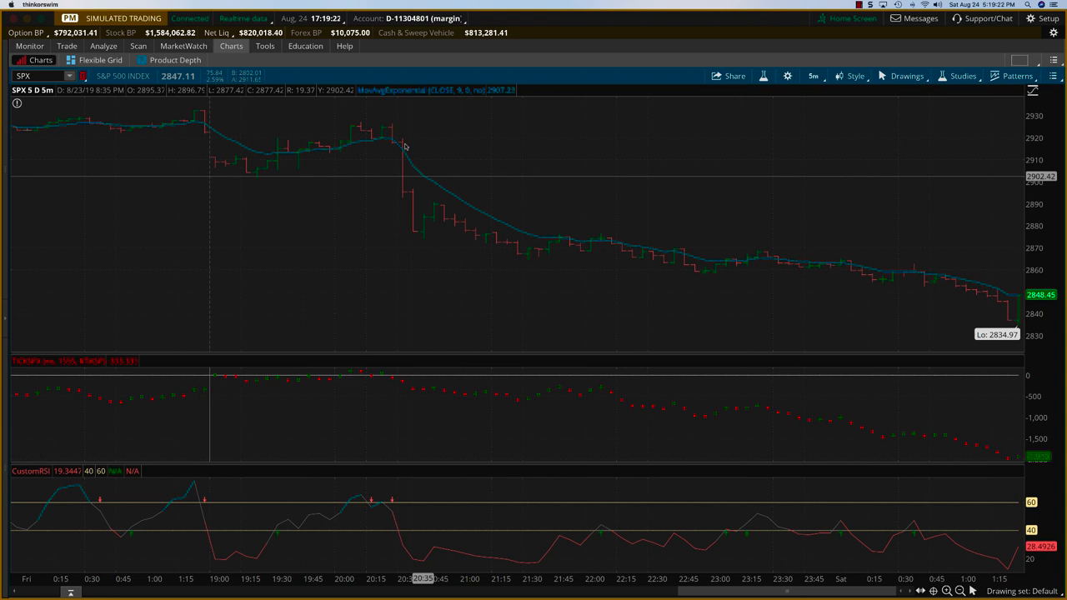
{"action": "mouse_move", "coordinate": [413, 198]}
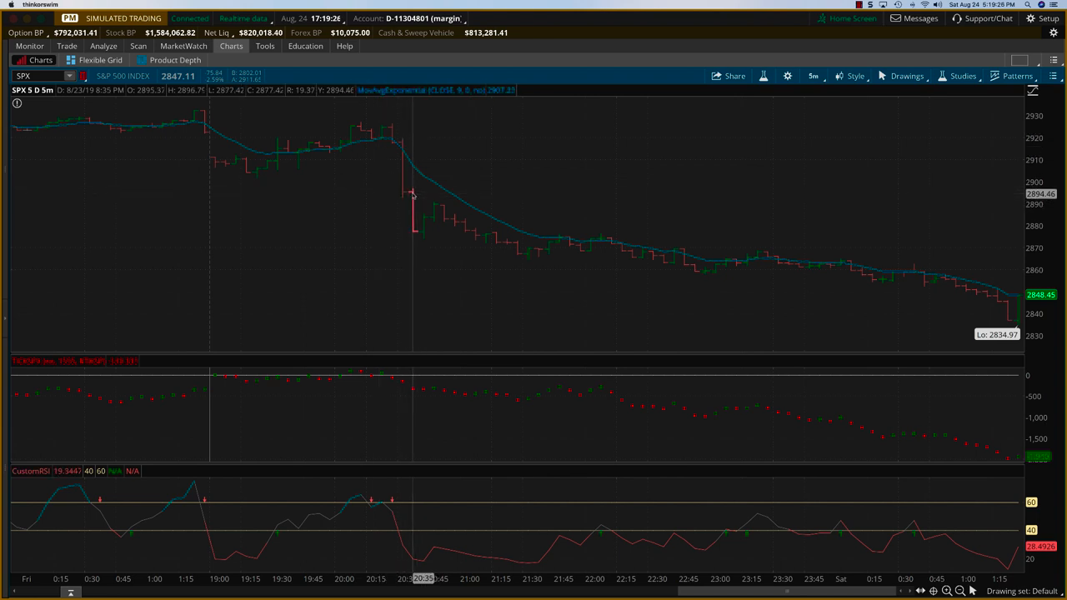
{"action": "mouse_move", "coordinate": [413, 193]}
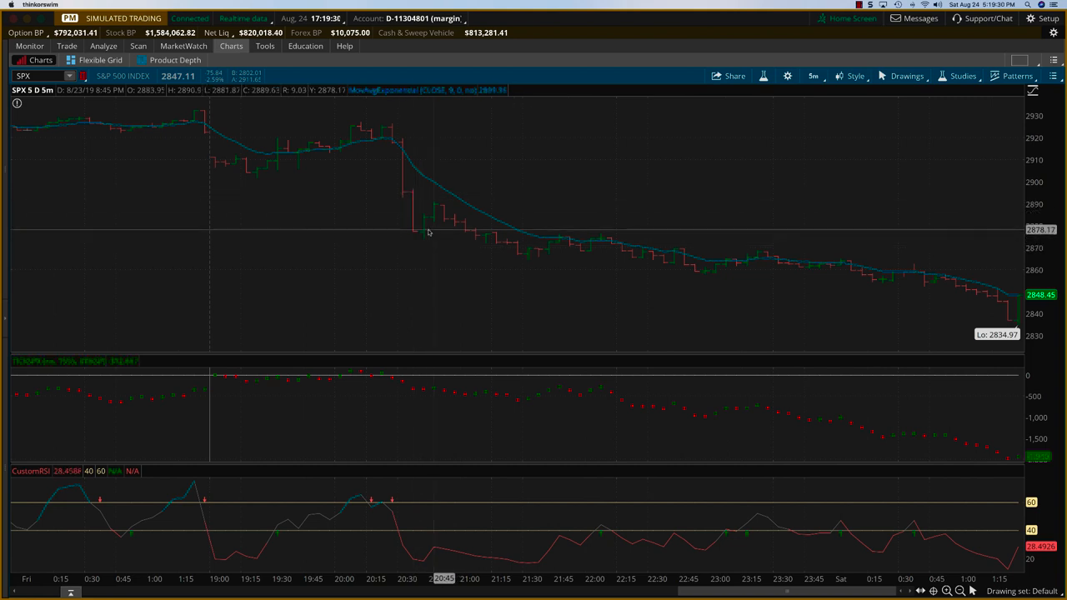
{"action": "mouse_move", "coordinate": [416, 220]}
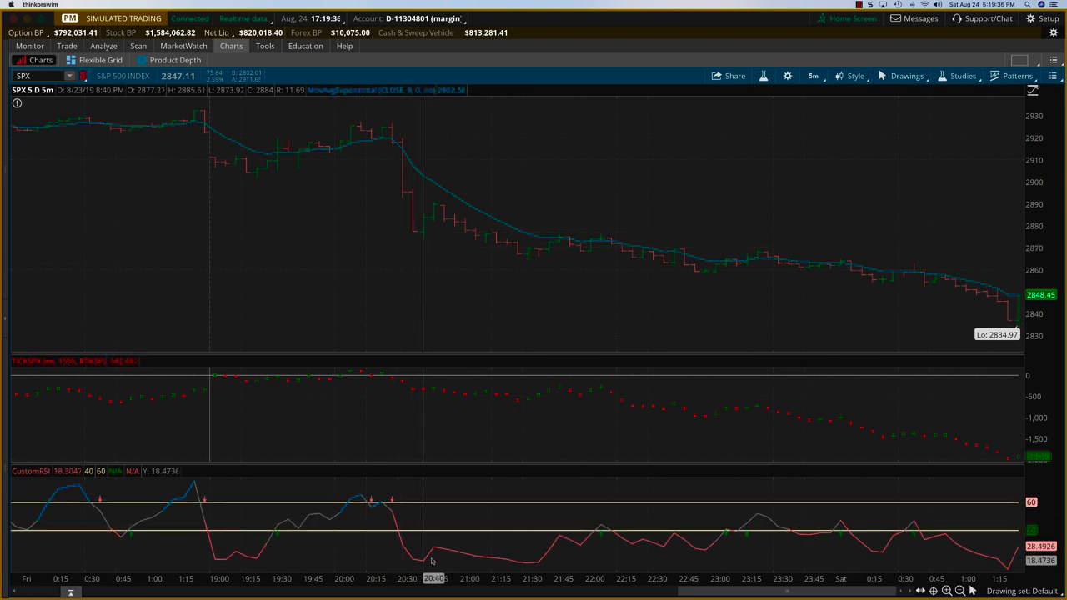
{"action": "mouse_move", "coordinate": [403, 540]}
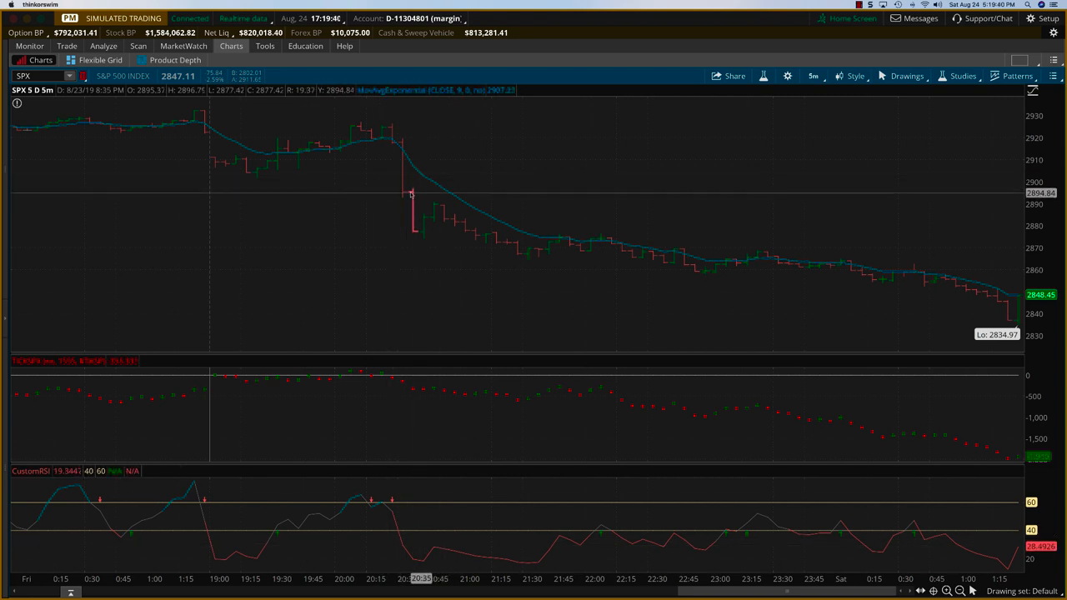
{"action": "mouse_move", "coordinate": [412, 195]}
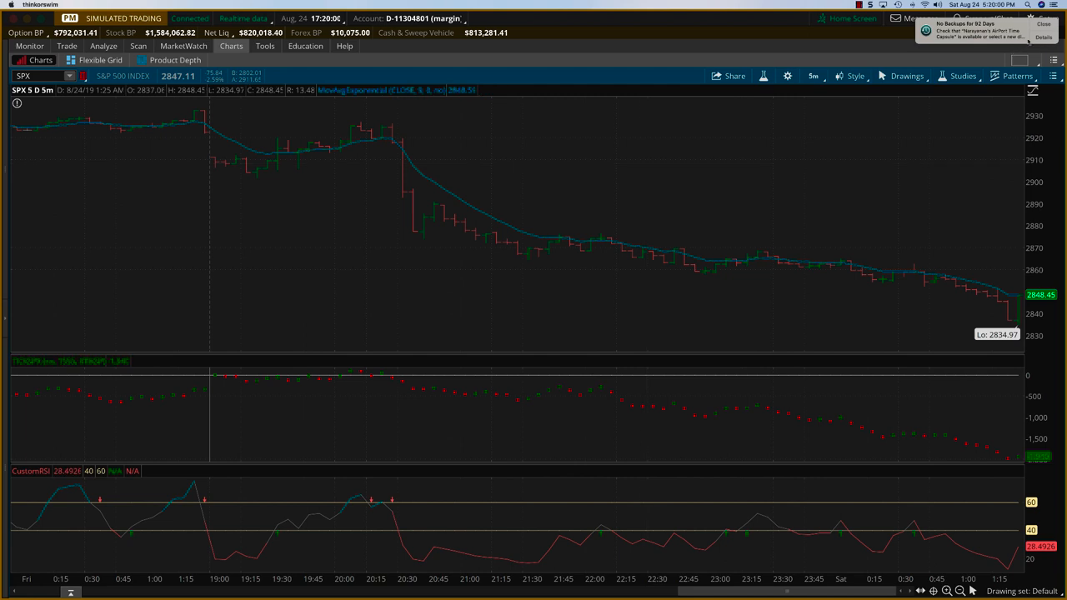
{"action": "mouse_move", "coordinate": [447, 213]}
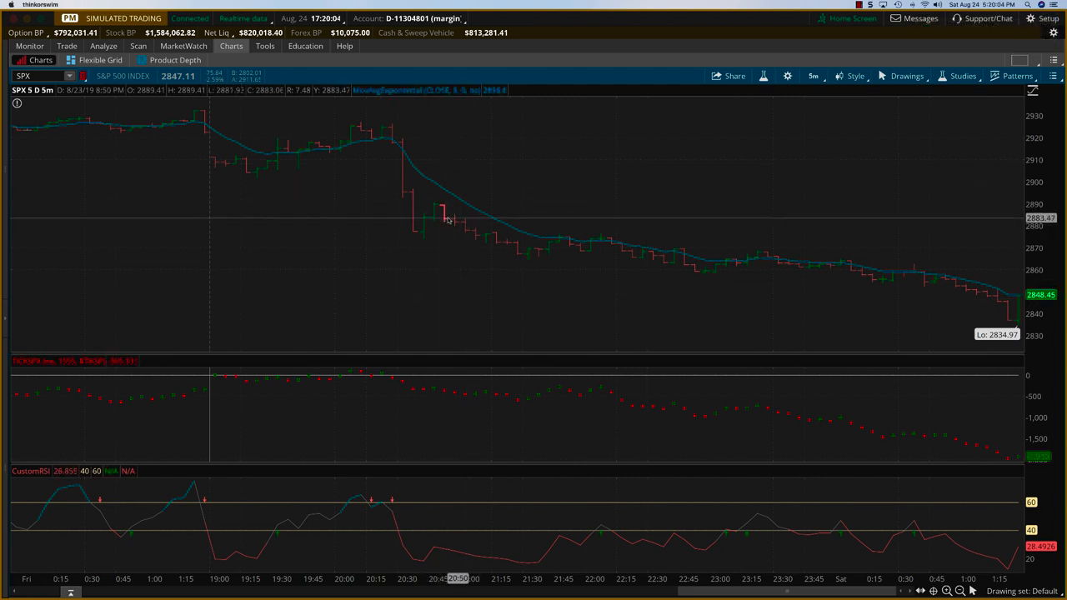
{"action": "mouse_move", "coordinate": [496, 367]}
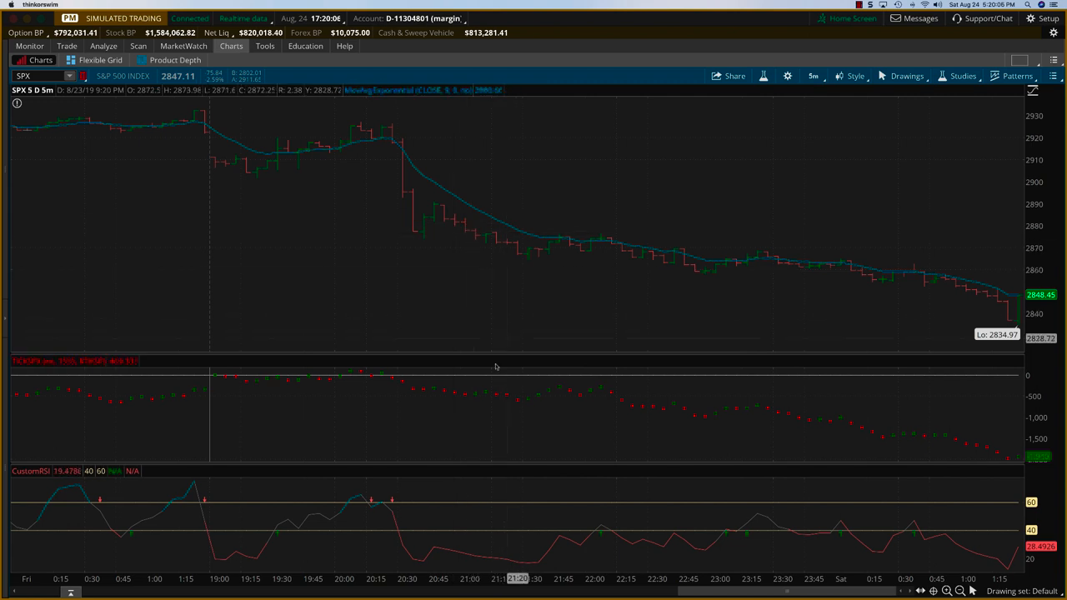
{"action": "mouse_move", "coordinate": [515, 206]}
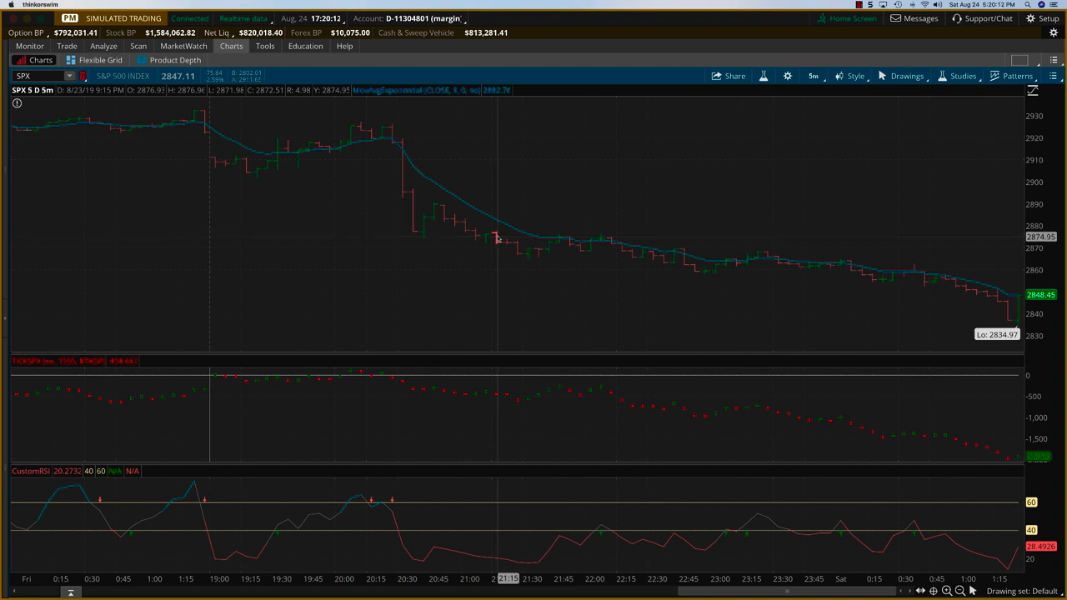
{"action": "mouse_move", "coordinate": [470, 226]}
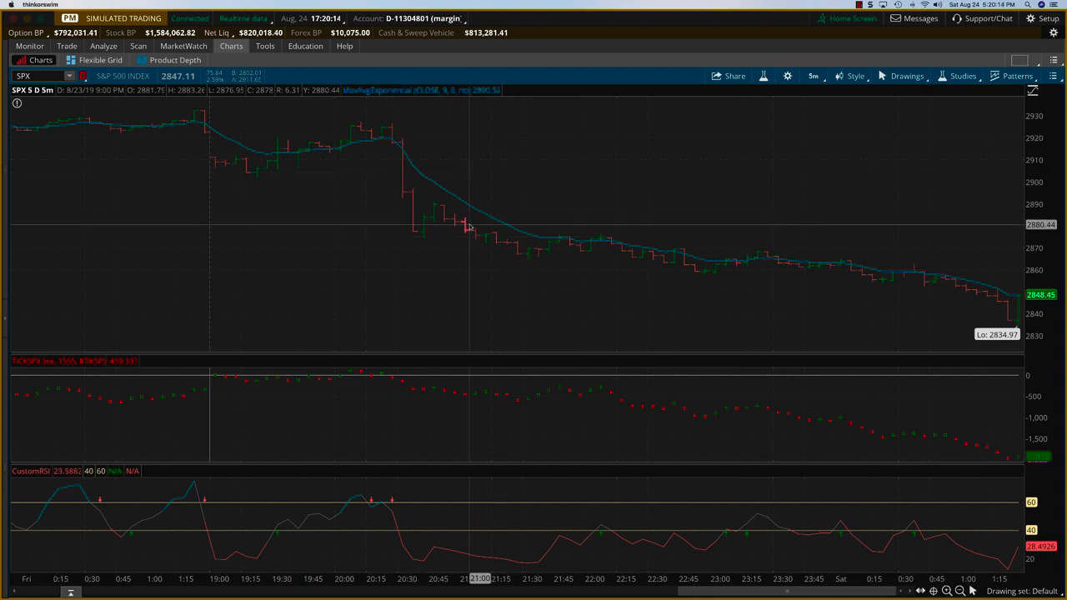
{"action": "mouse_move", "coordinate": [466, 225]}
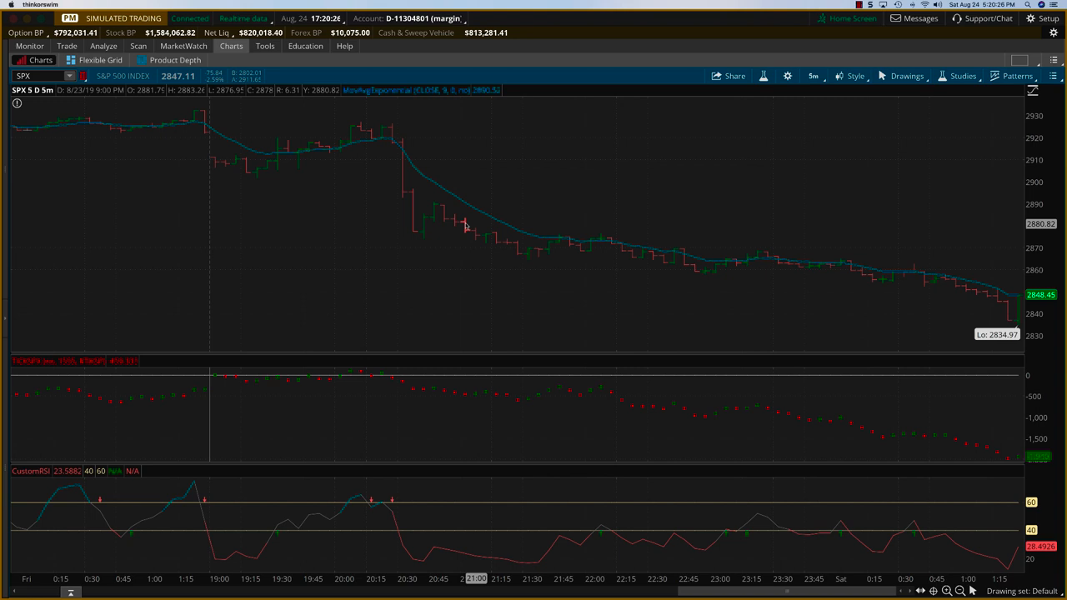
{"action": "mouse_move", "coordinate": [465, 227]}
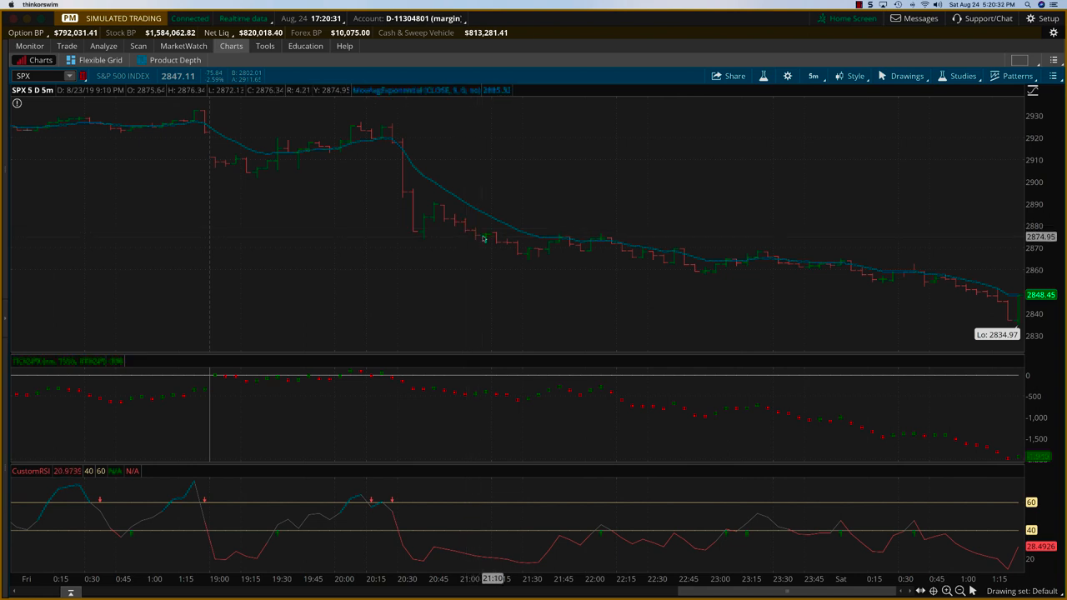
{"action": "mouse_move", "coordinate": [504, 254]}
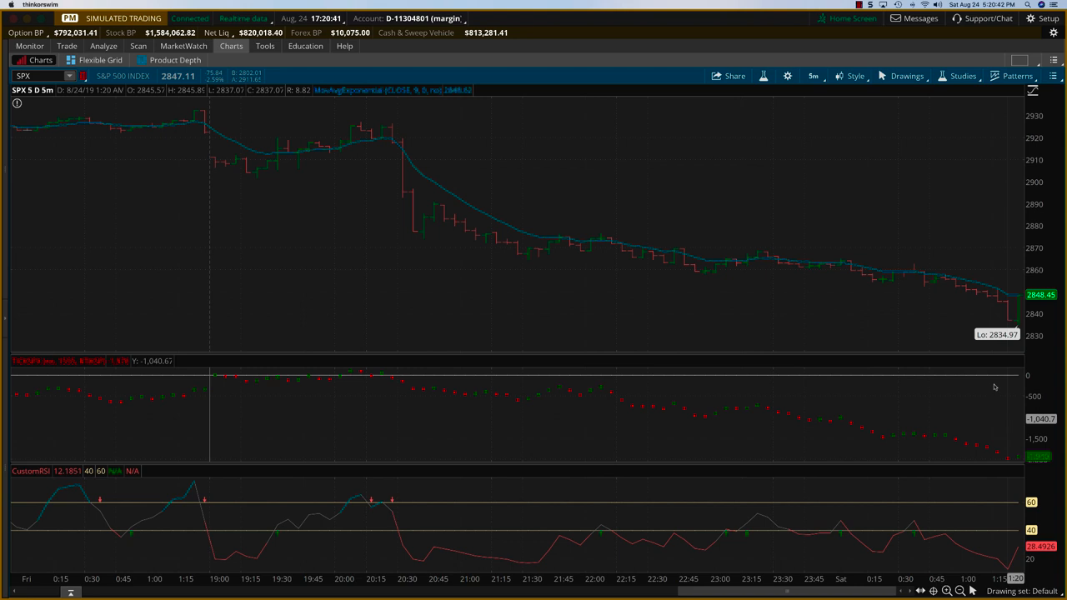
{"action": "mouse_move", "coordinate": [978, 445]}
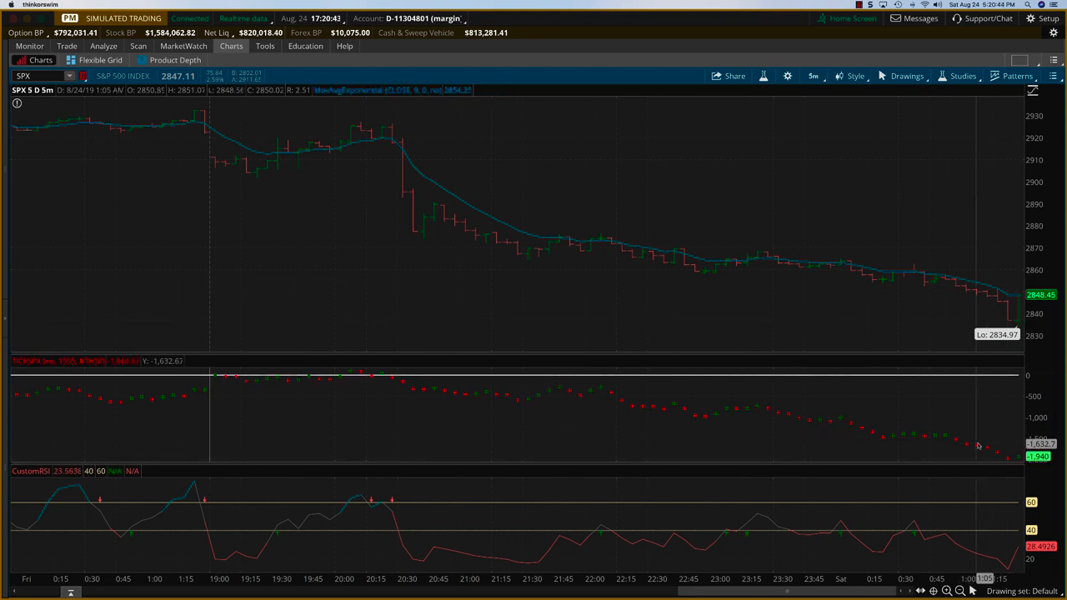
{"action": "mouse_move", "coordinate": [513, 293]}
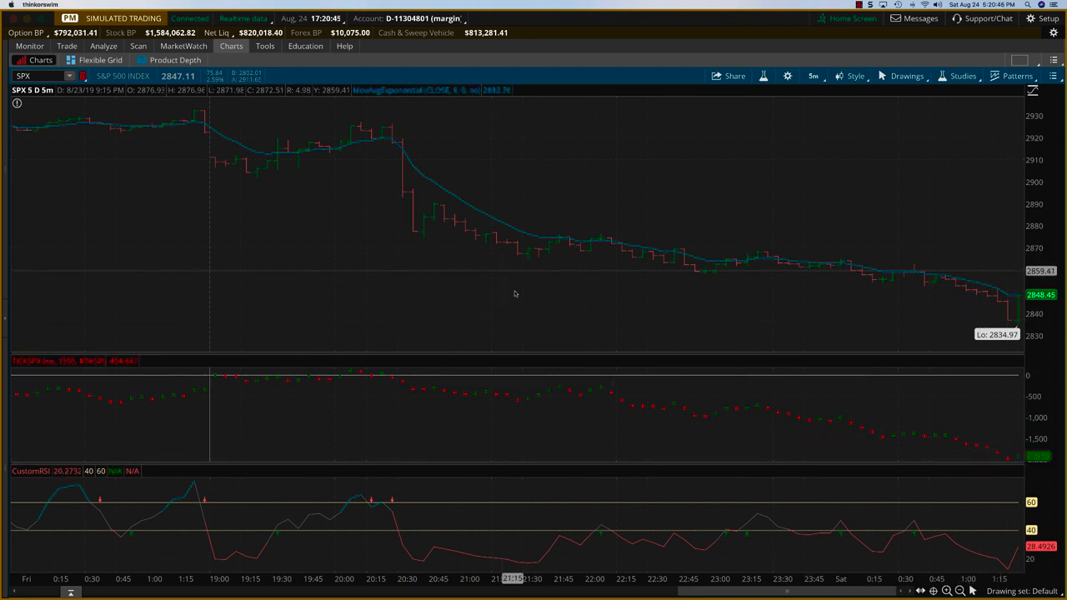
{"action": "mouse_move", "coordinate": [993, 363]}
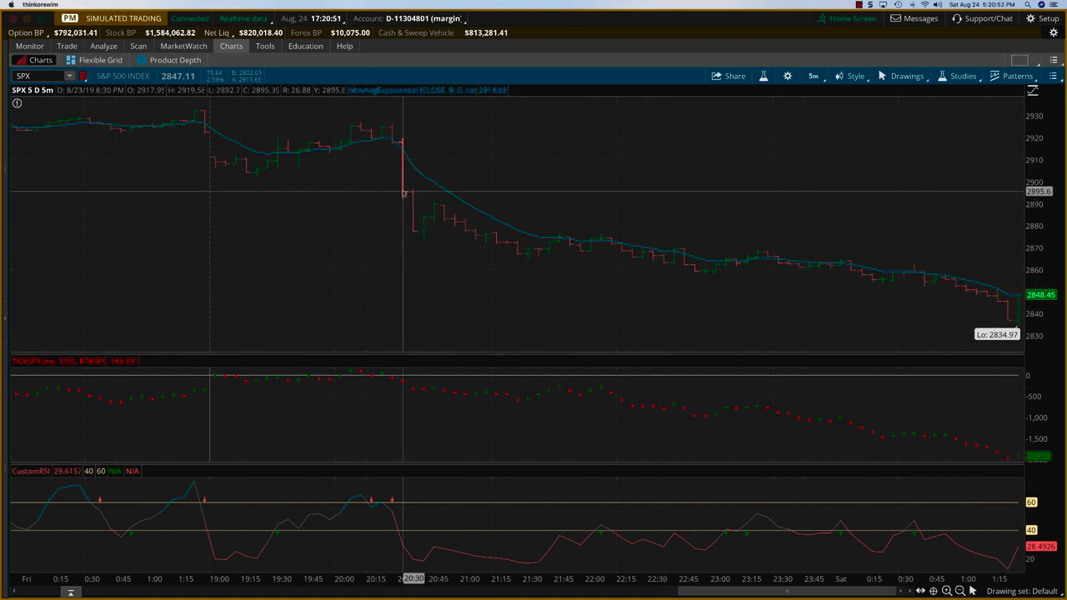
{"action": "mouse_move", "coordinate": [414, 209]}
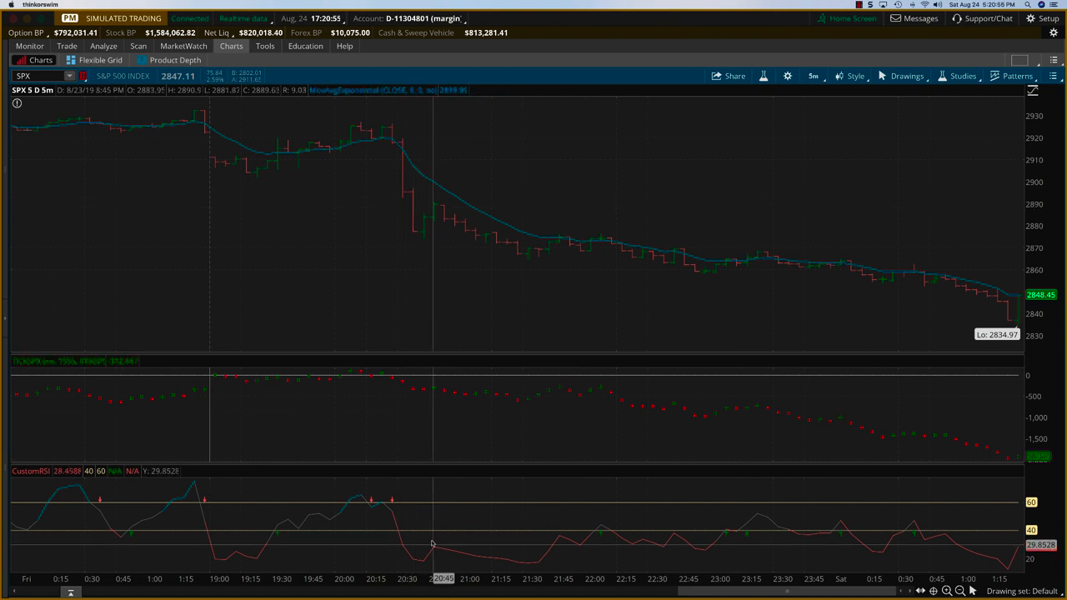
{"action": "mouse_move", "coordinate": [388, 133]}
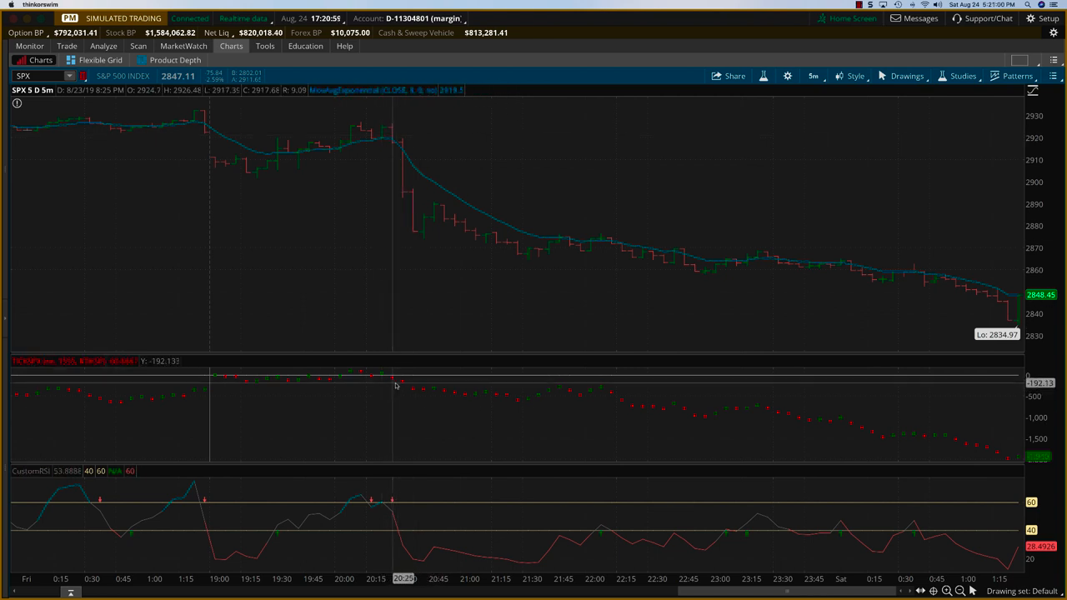
{"action": "mouse_move", "coordinate": [420, 202]}
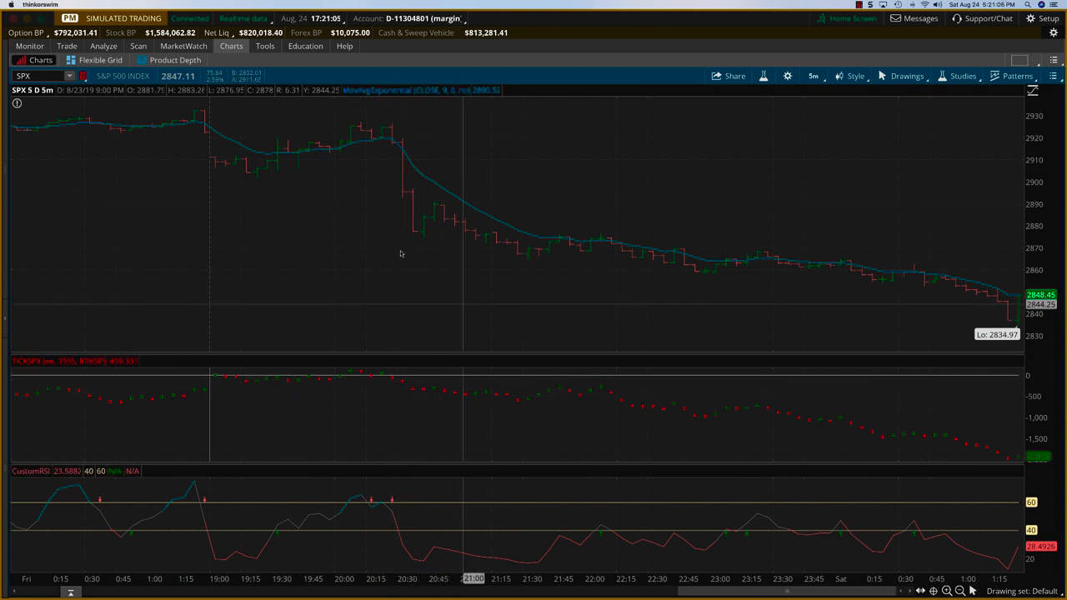
{"action": "mouse_move", "coordinate": [358, 382]}
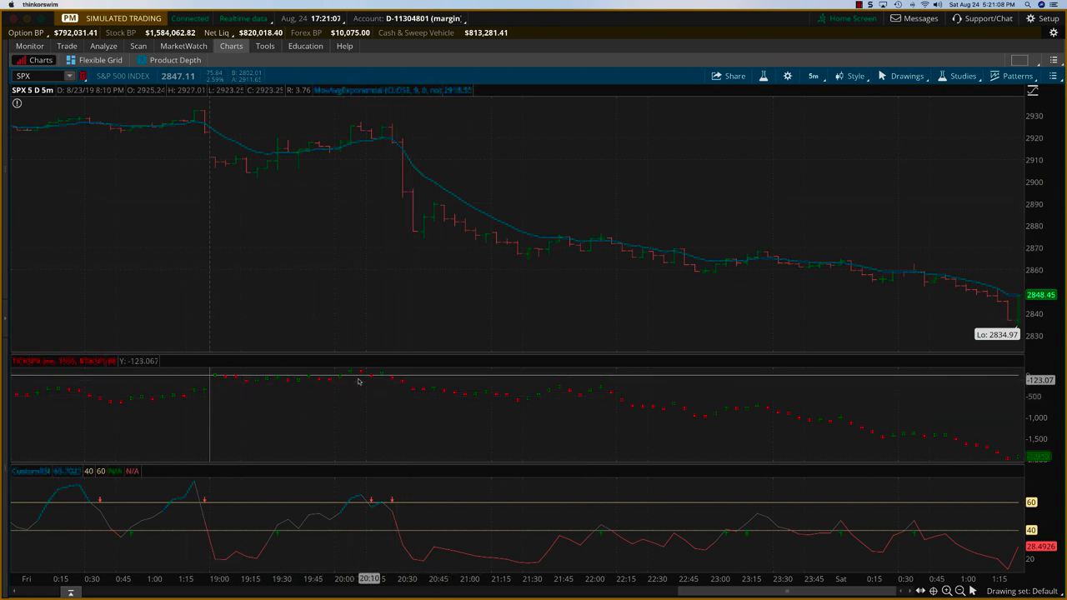
{"action": "mouse_move", "coordinate": [424, 240]}
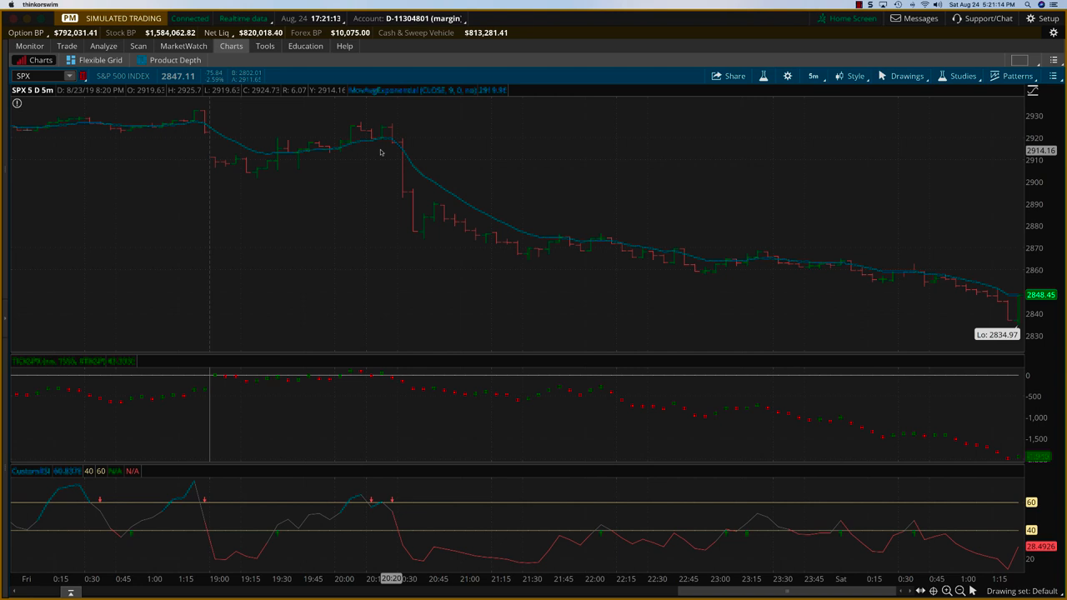
{"action": "mouse_move", "coordinate": [430, 236]}
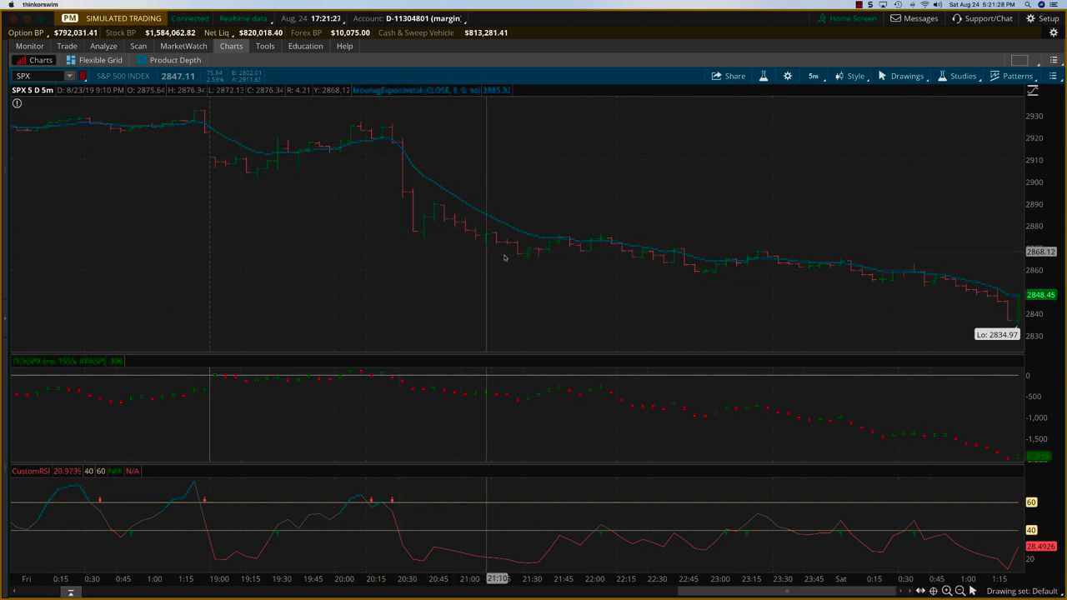
{"action": "mouse_move", "coordinate": [527, 250]}
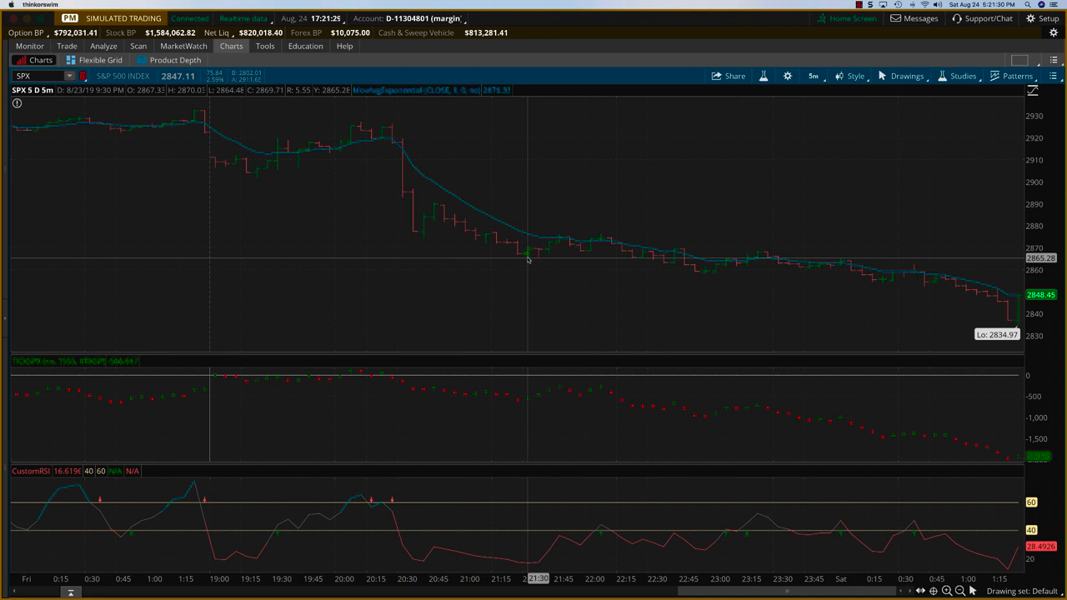
{"action": "mouse_move", "coordinate": [420, 173]}
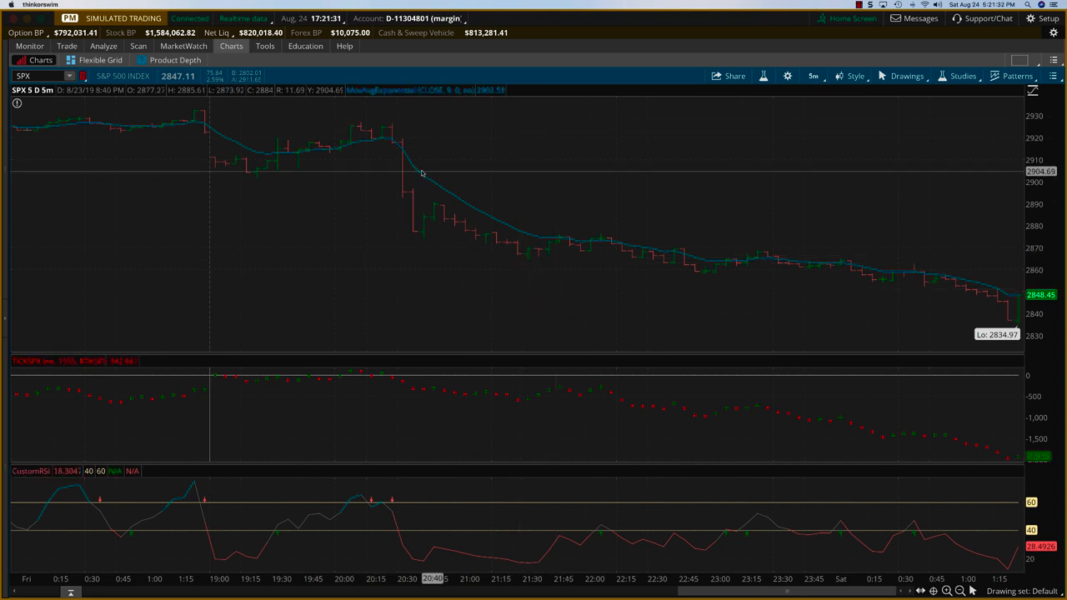
{"action": "mouse_move", "coordinate": [452, 198]}
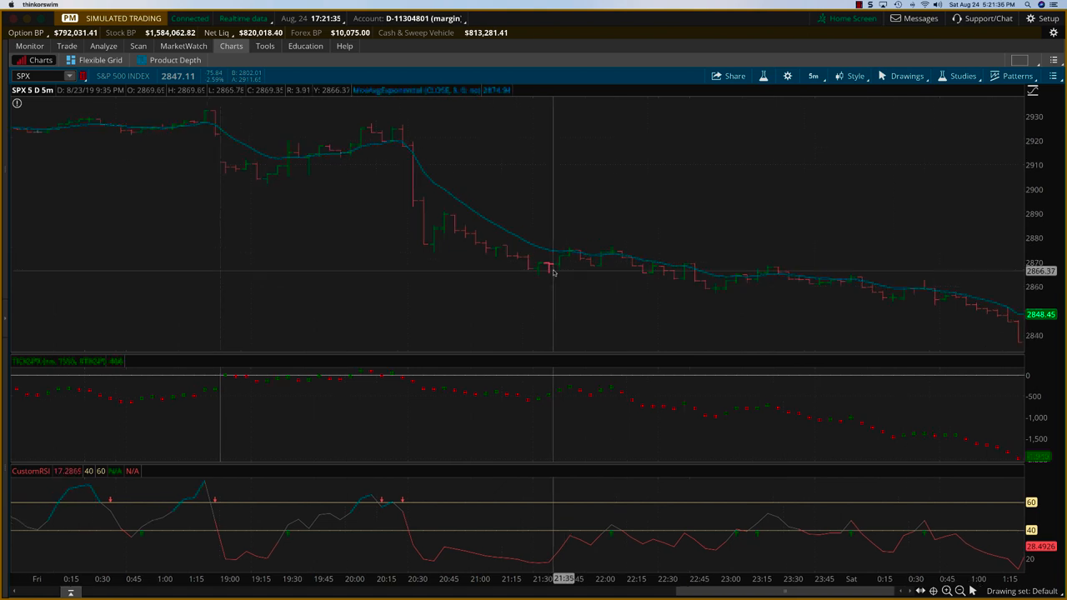
{"action": "mouse_move", "coordinate": [658, 295]}
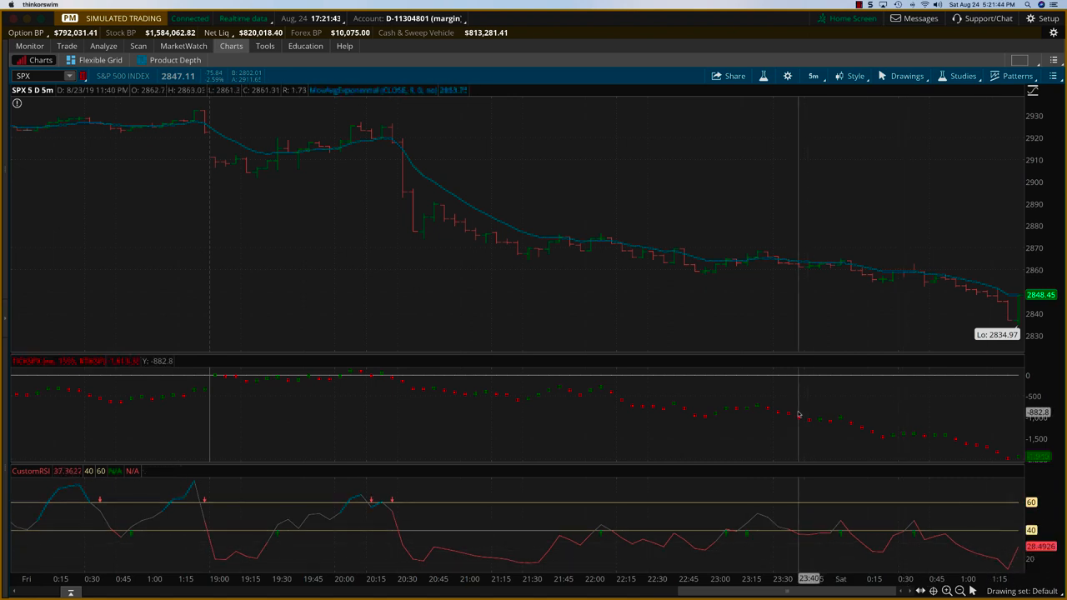
{"action": "mouse_move", "coordinate": [899, 433]}
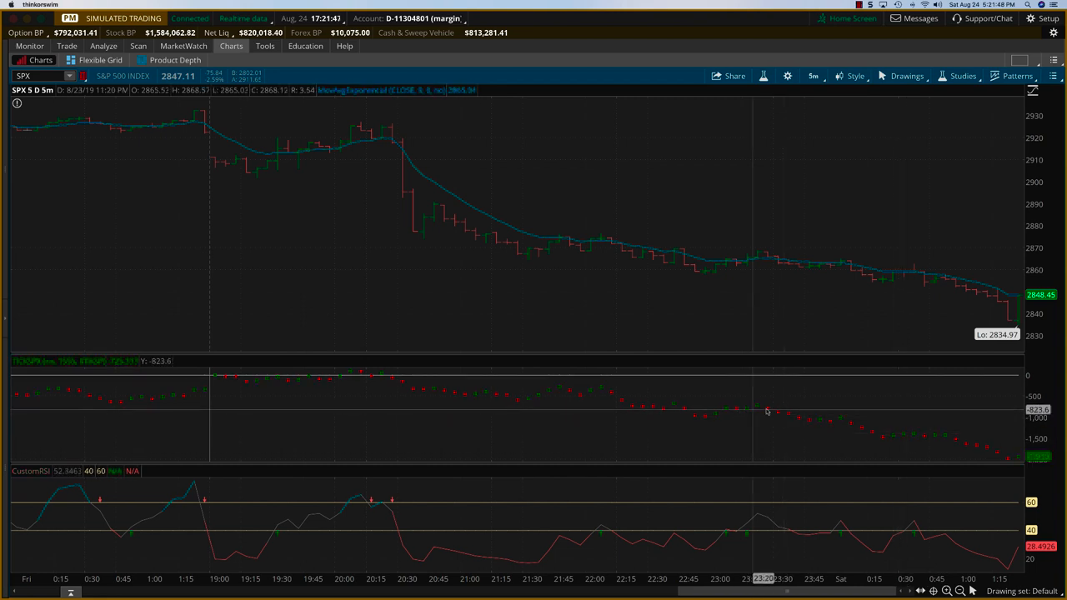
{"action": "mouse_move", "coordinate": [724, 410]}
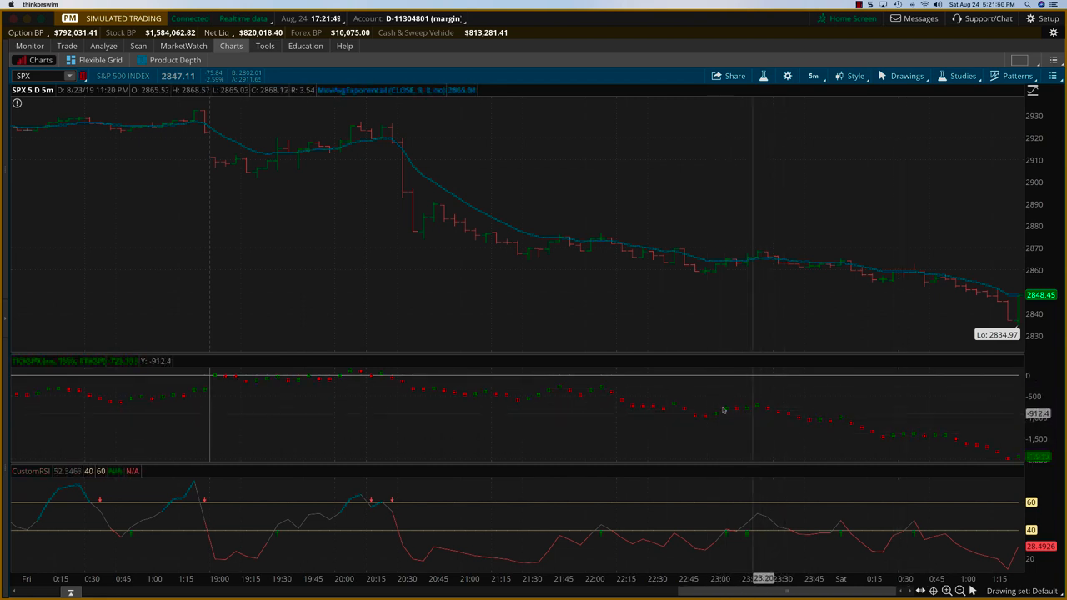
{"action": "mouse_move", "coordinate": [781, 420]}
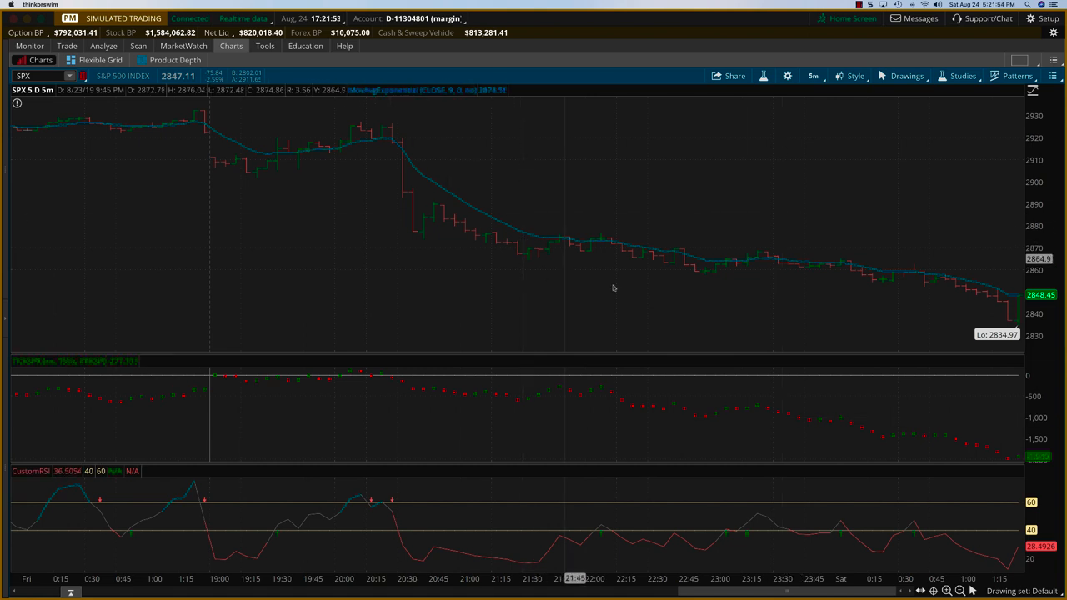
{"action": "mouse_move", "coordinate": [628, 260]}
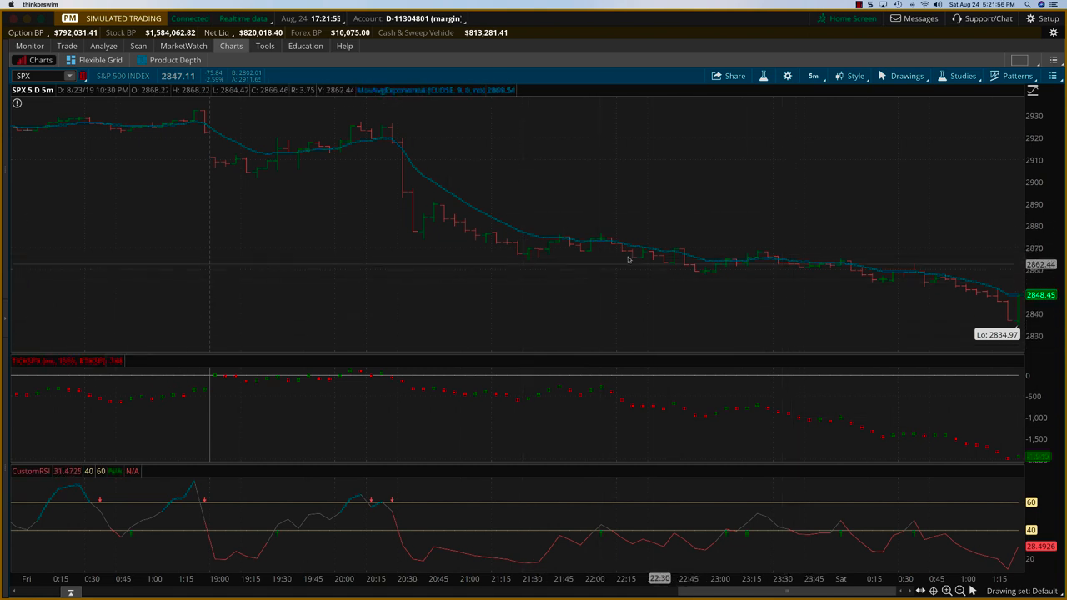
{"action": "mouse_move", "coordinate": [687, 286]}
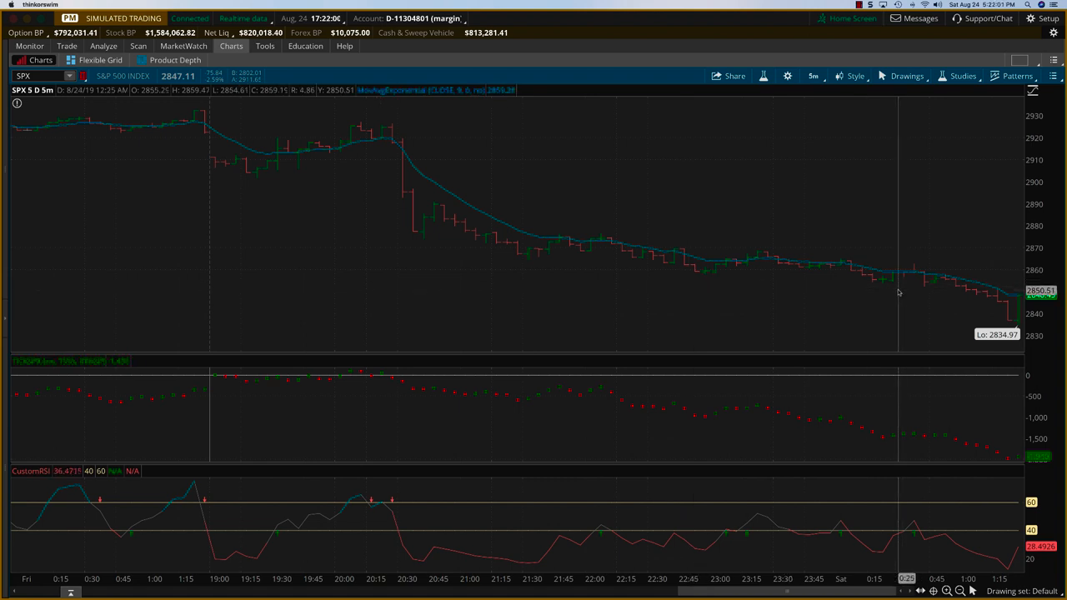
{"action": "mouse_move", "coordinate": [947, 311]}
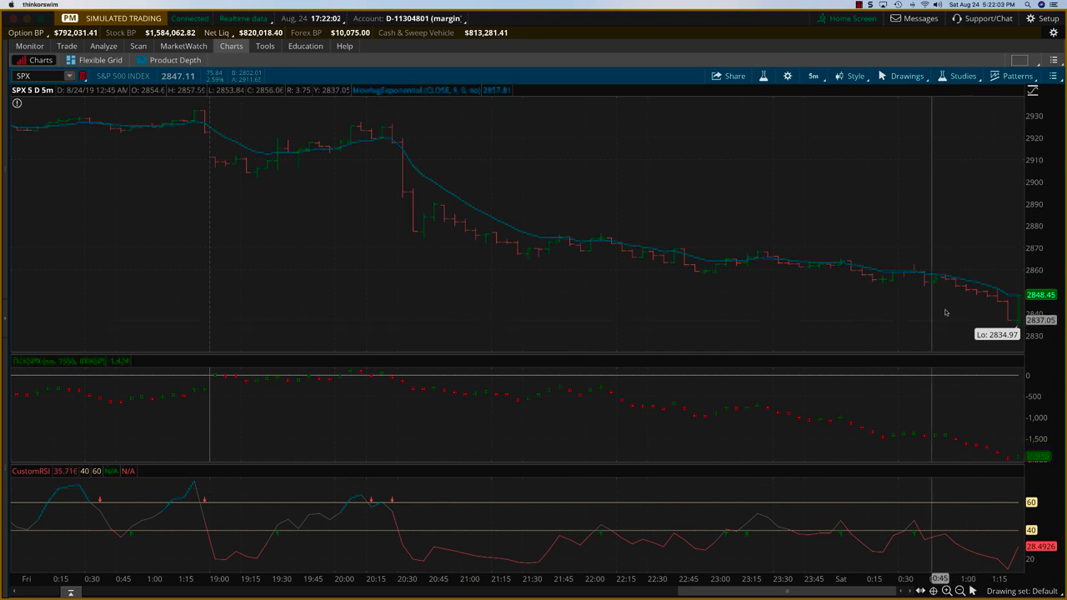